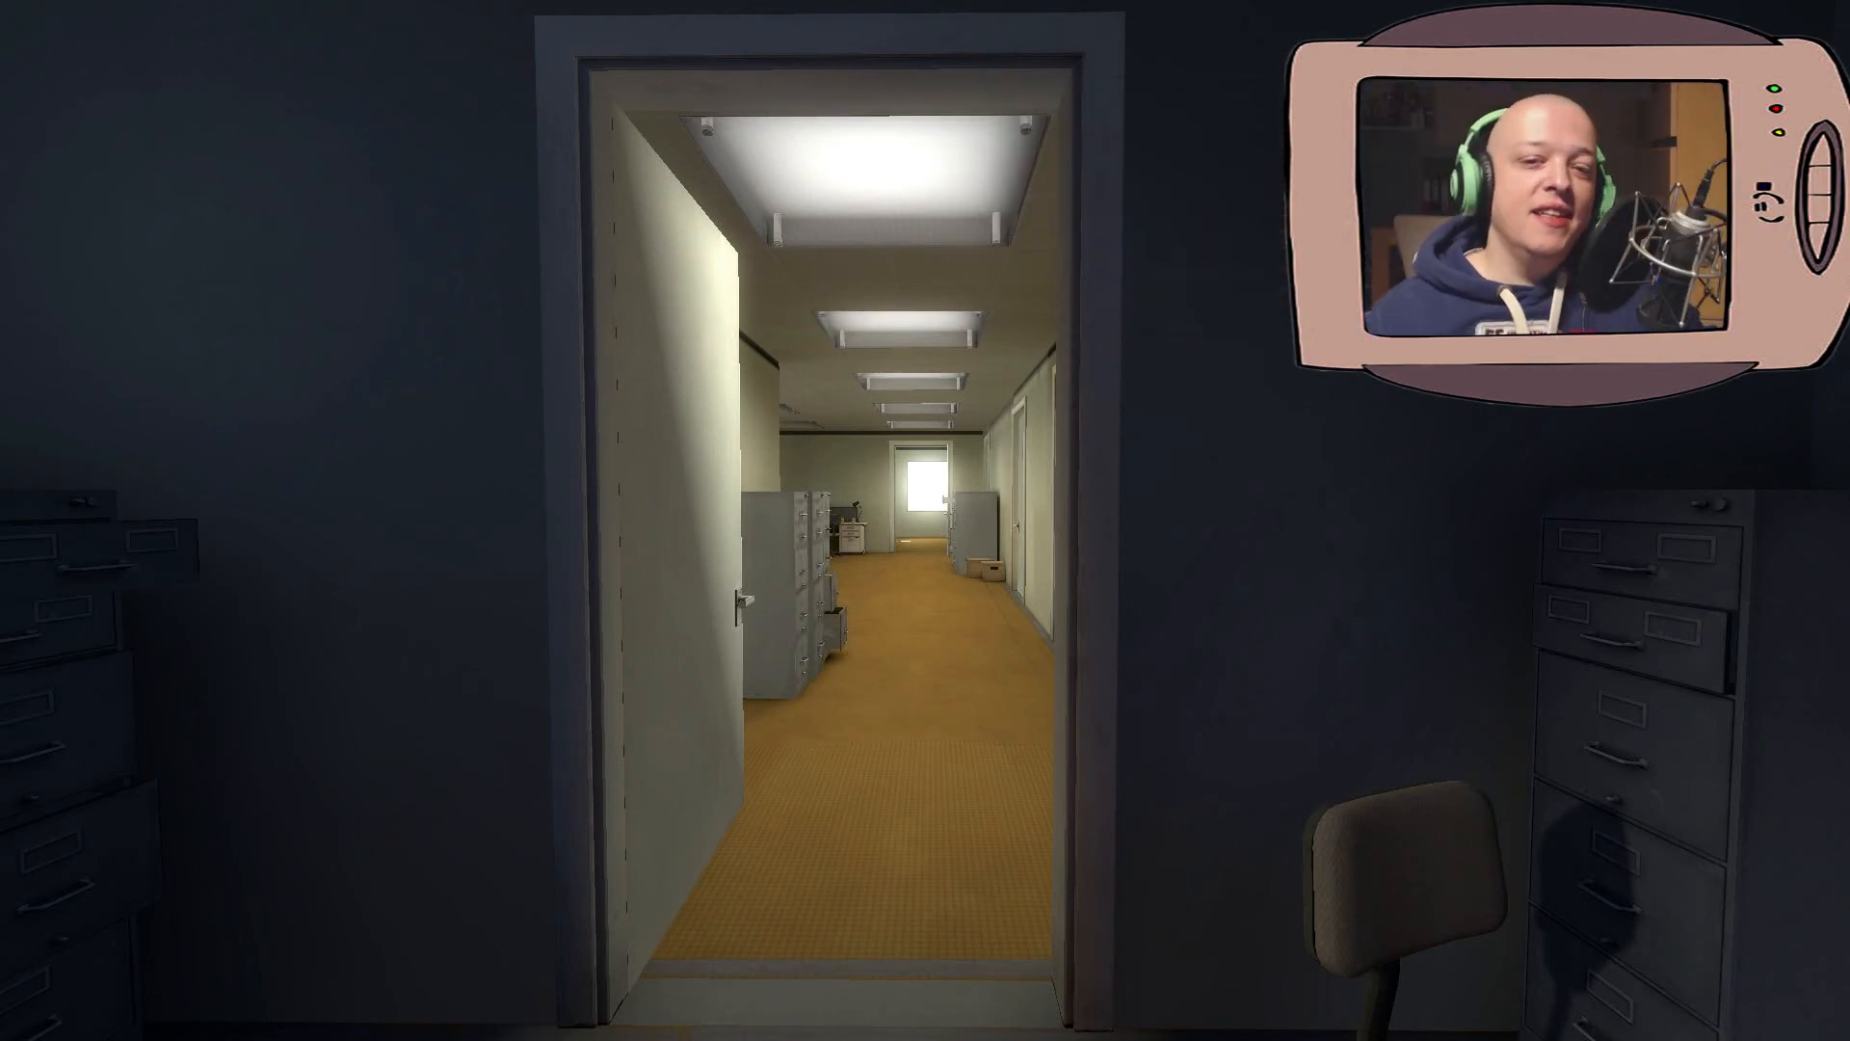
{"action": "mouse_move", "coordinate": [925, 521]}
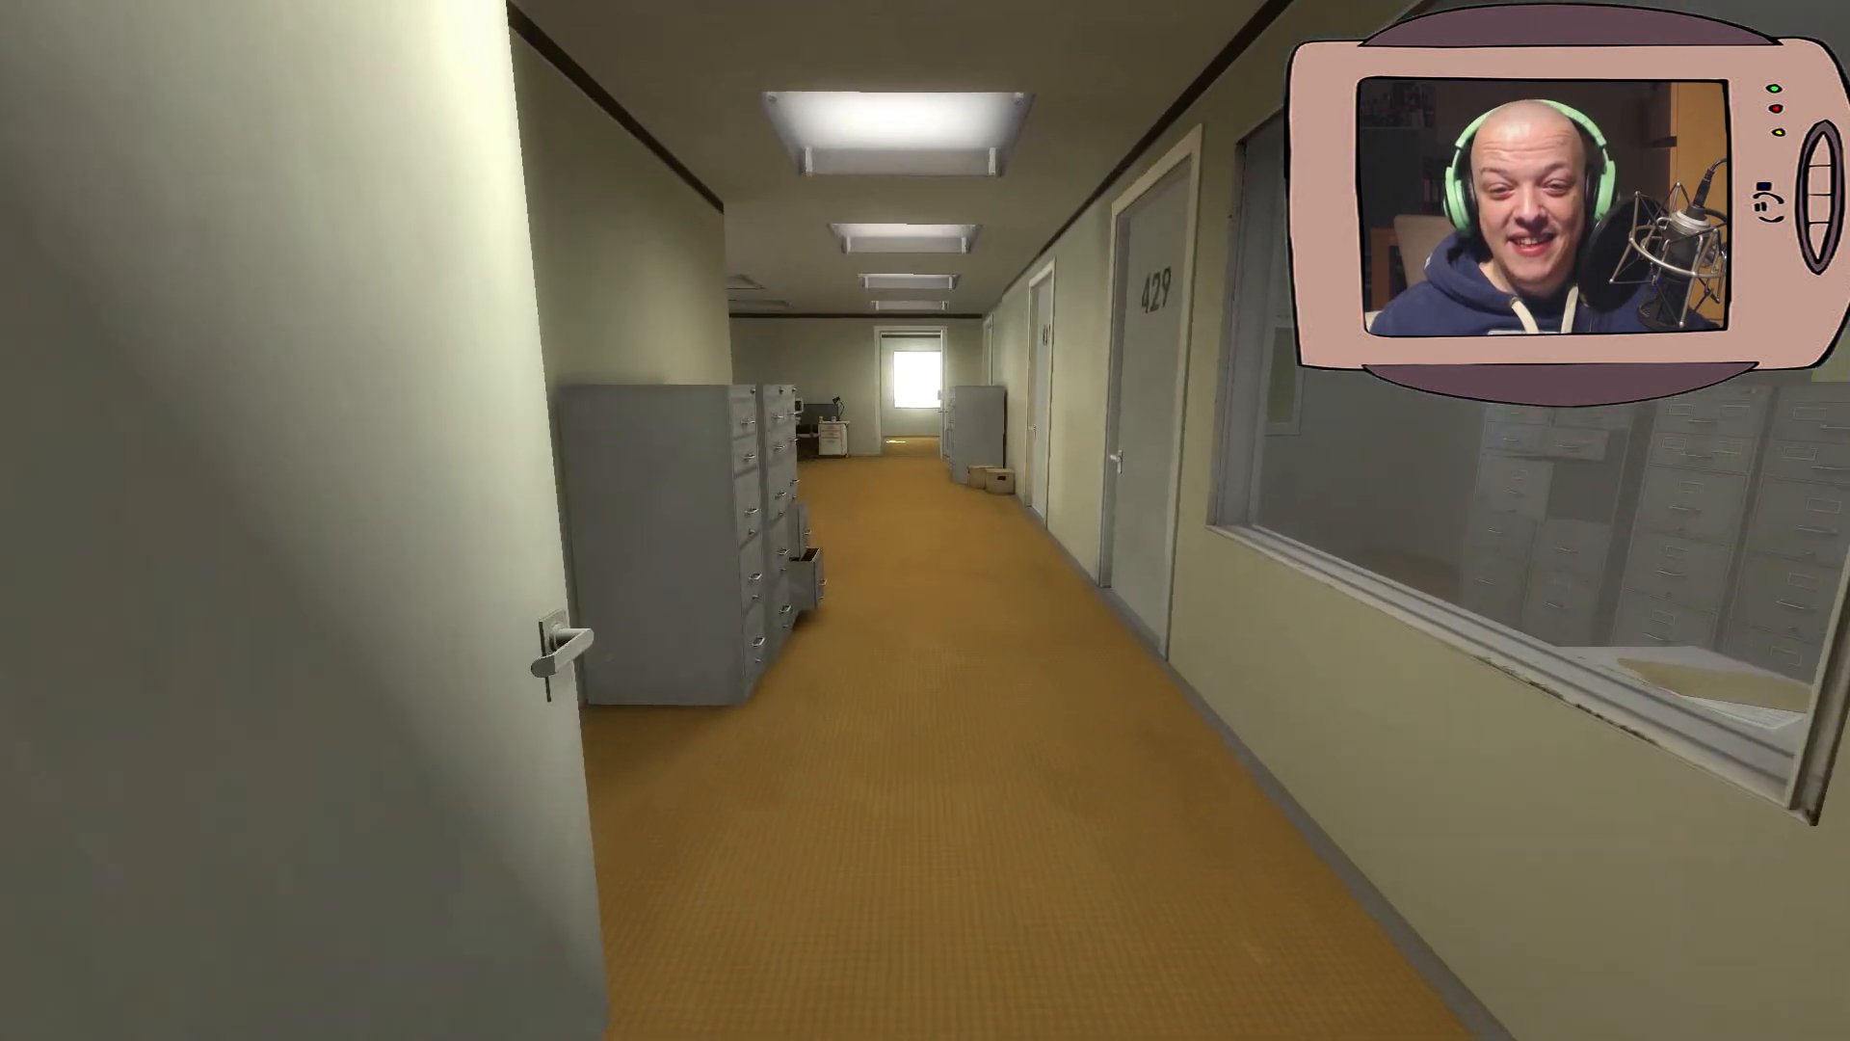
Walk Stanley forward to loop back to desk 434 as narration restarts.
{"action": "key", "text": "w"}
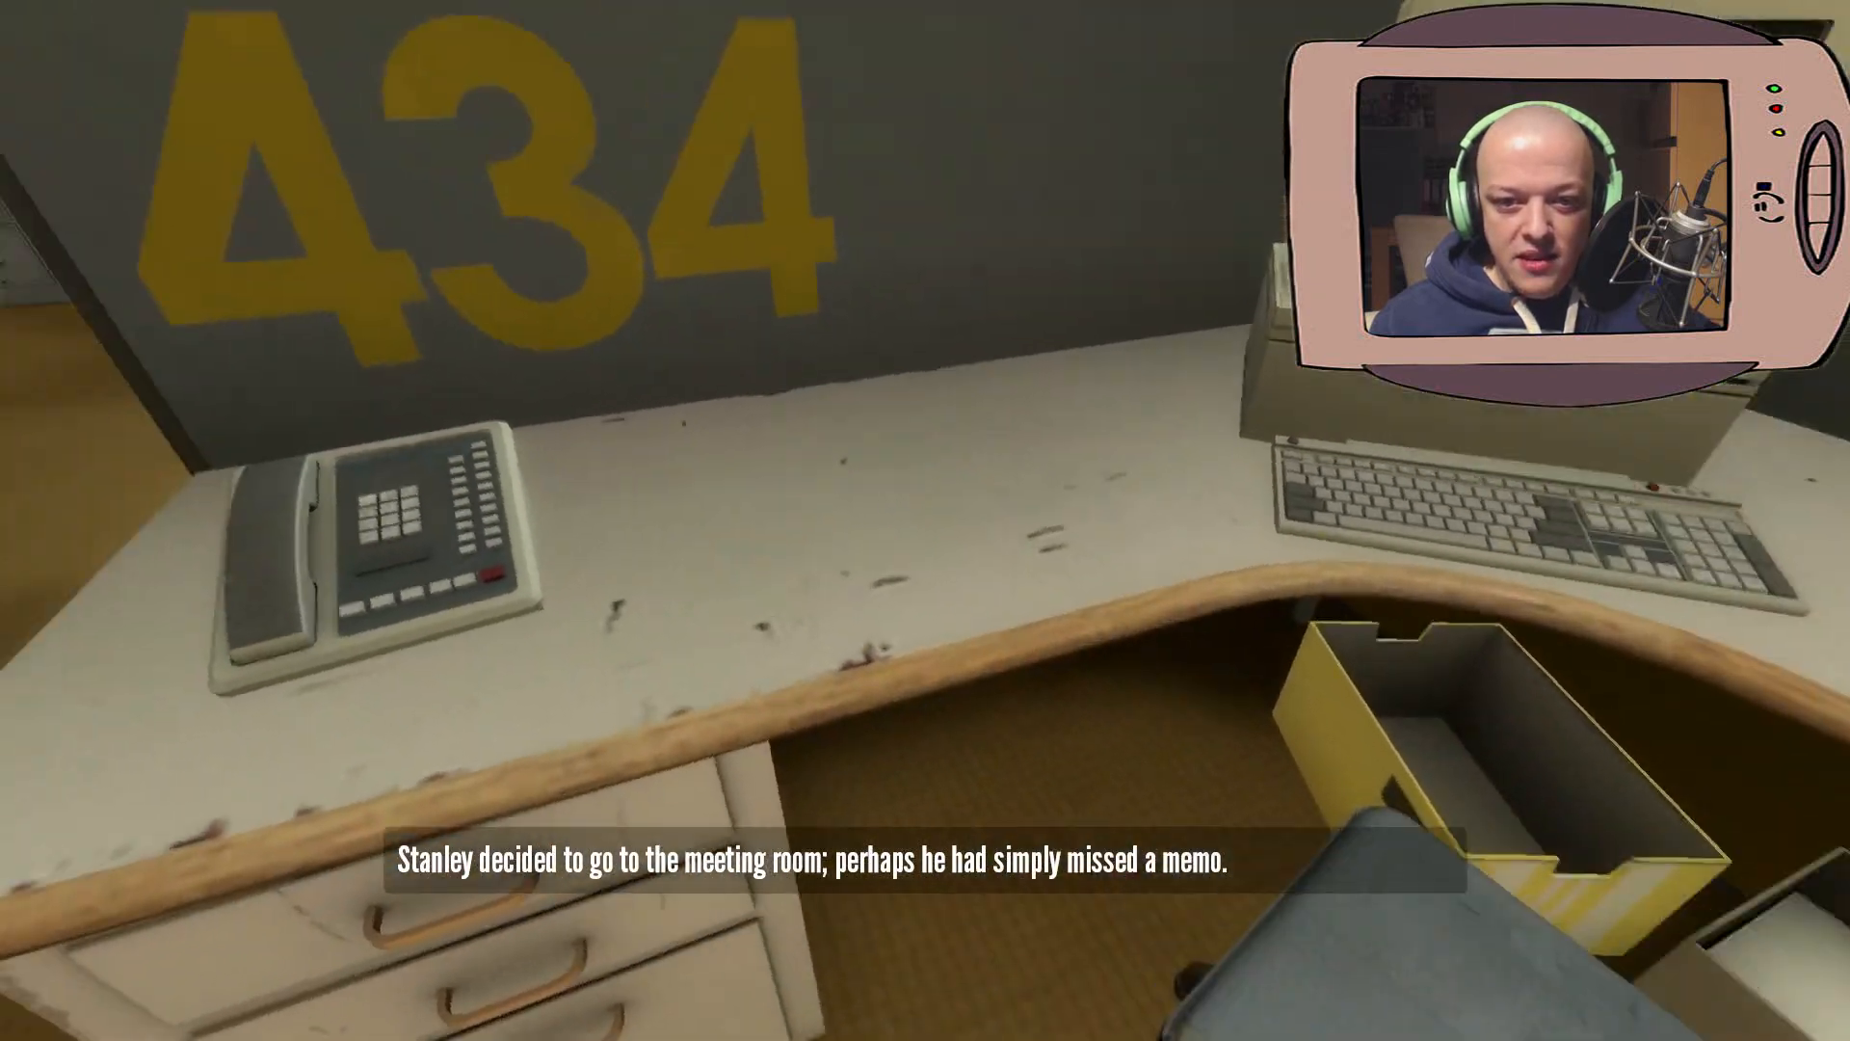
{"action": "mouse_move", "coordinate": [925, 521]}
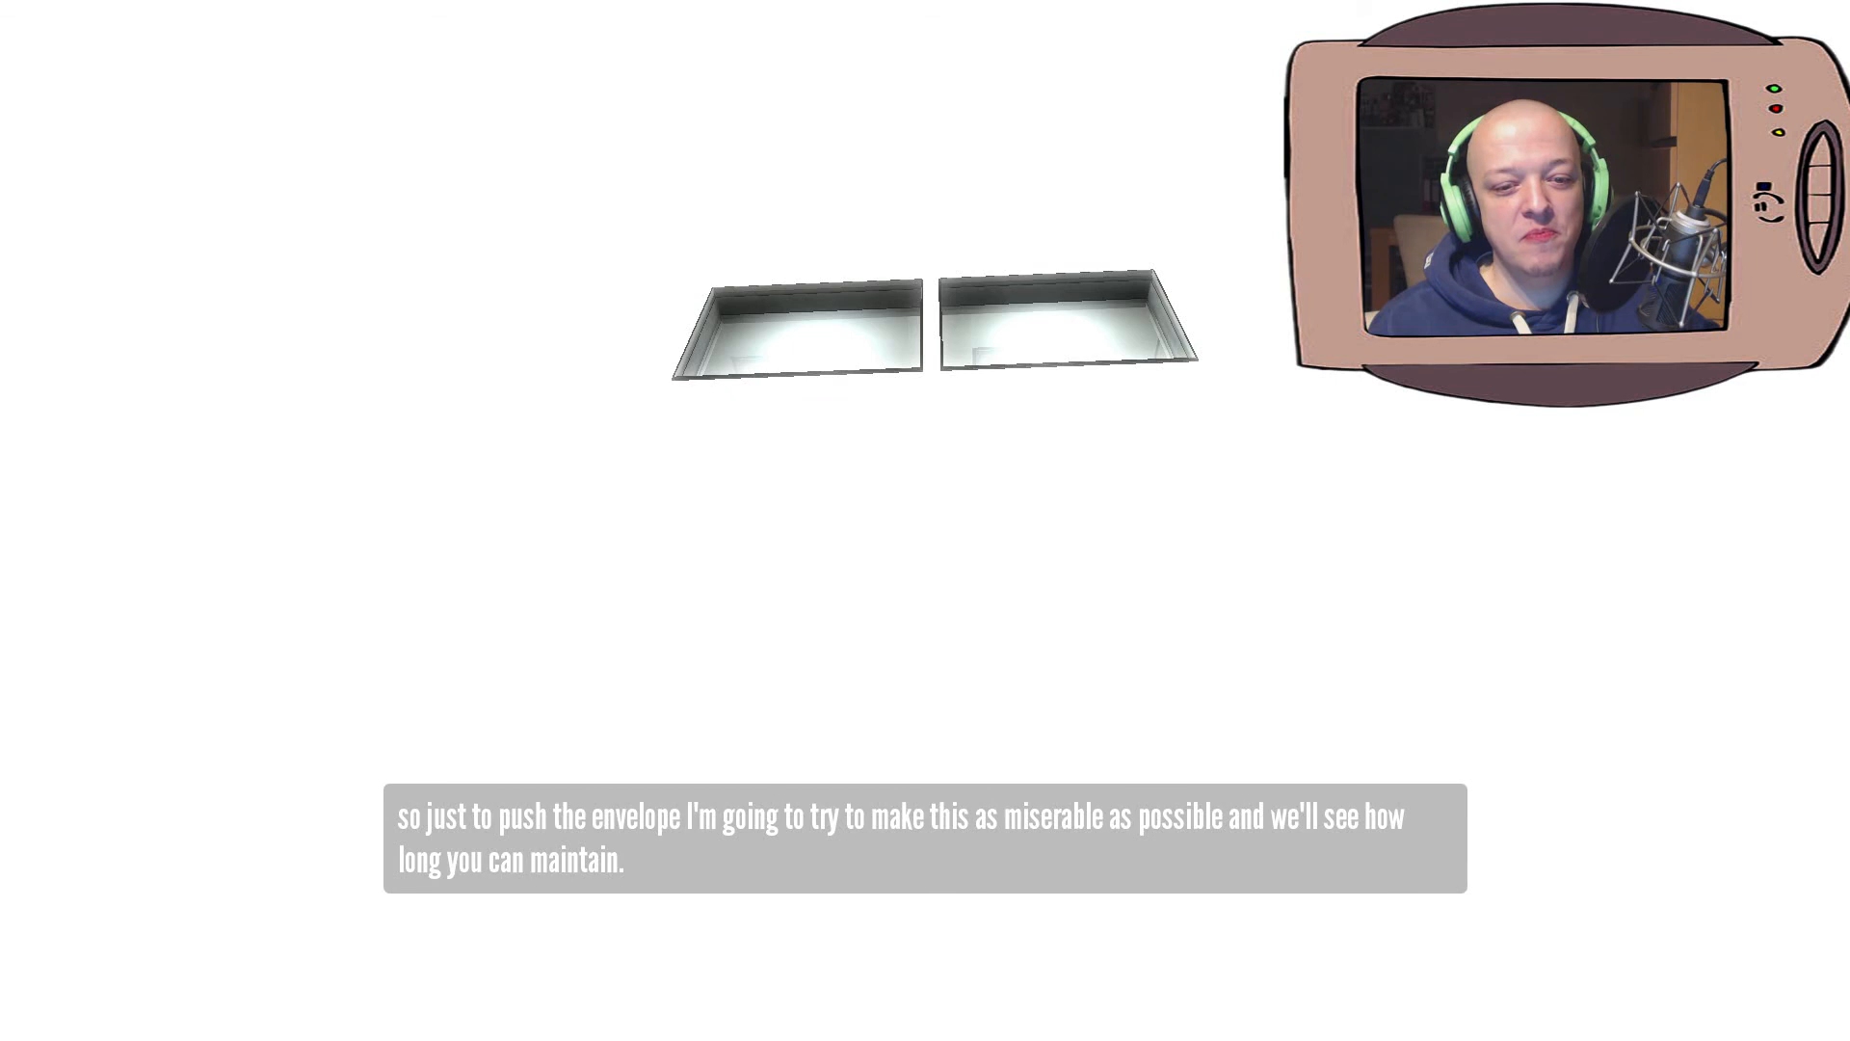
Bring up the pause menu while floating in the white void.
{"action": "key", "text": "Escape"}
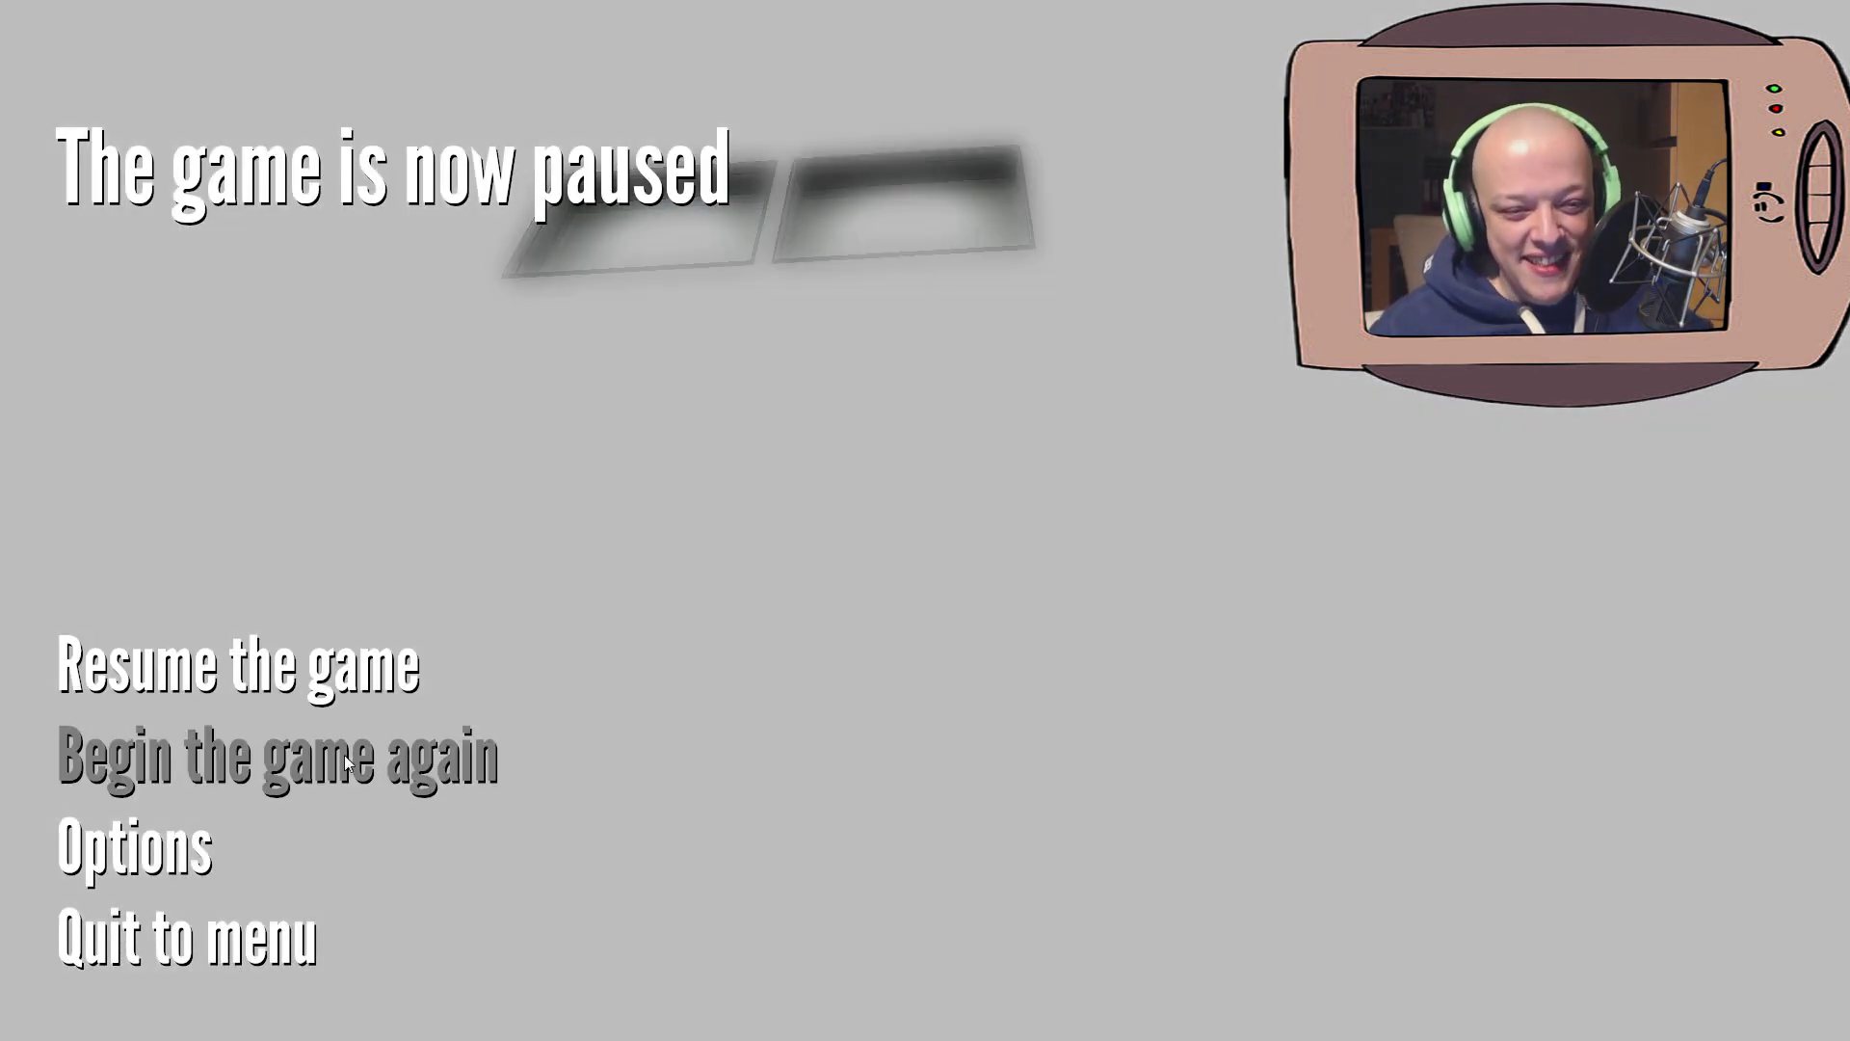
Choose 'Begin the game again' and walk Stanley forward from desk 434.
{"action": "left_click", "coordinate": [238, 664]}
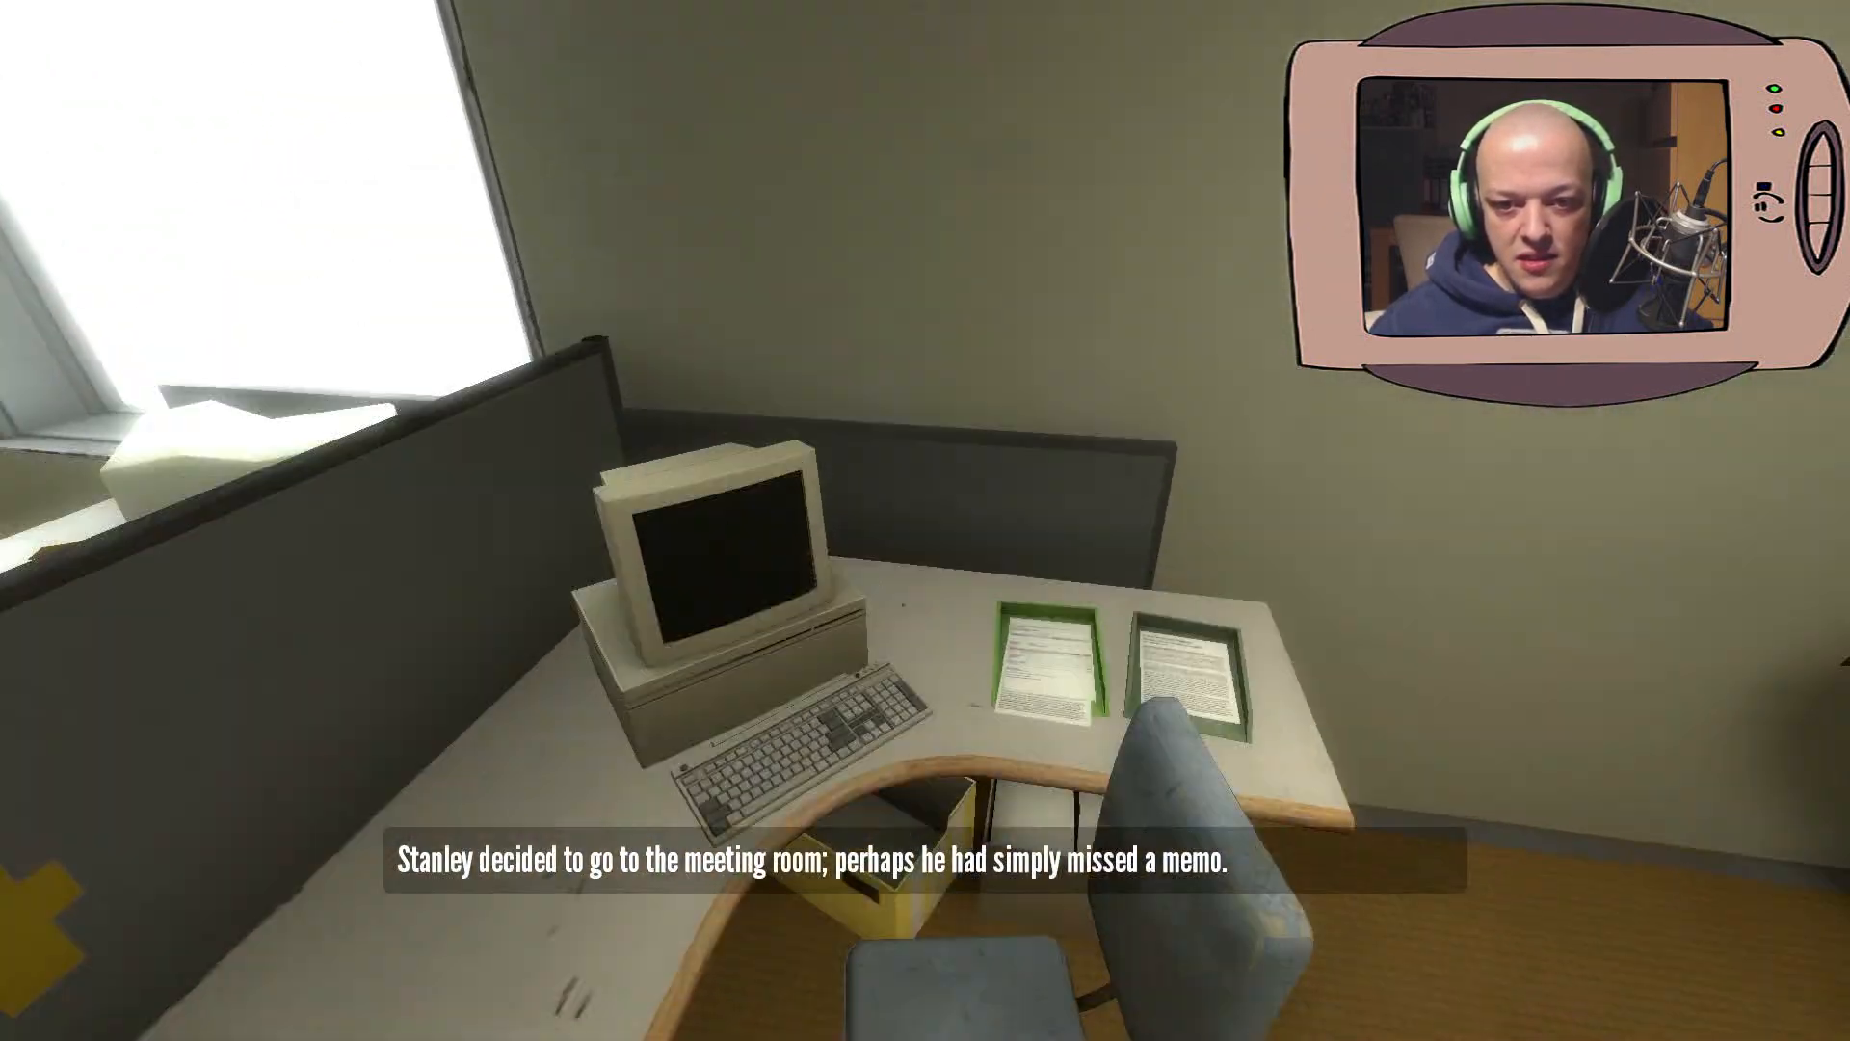
{"action": "key", "text": "w"}
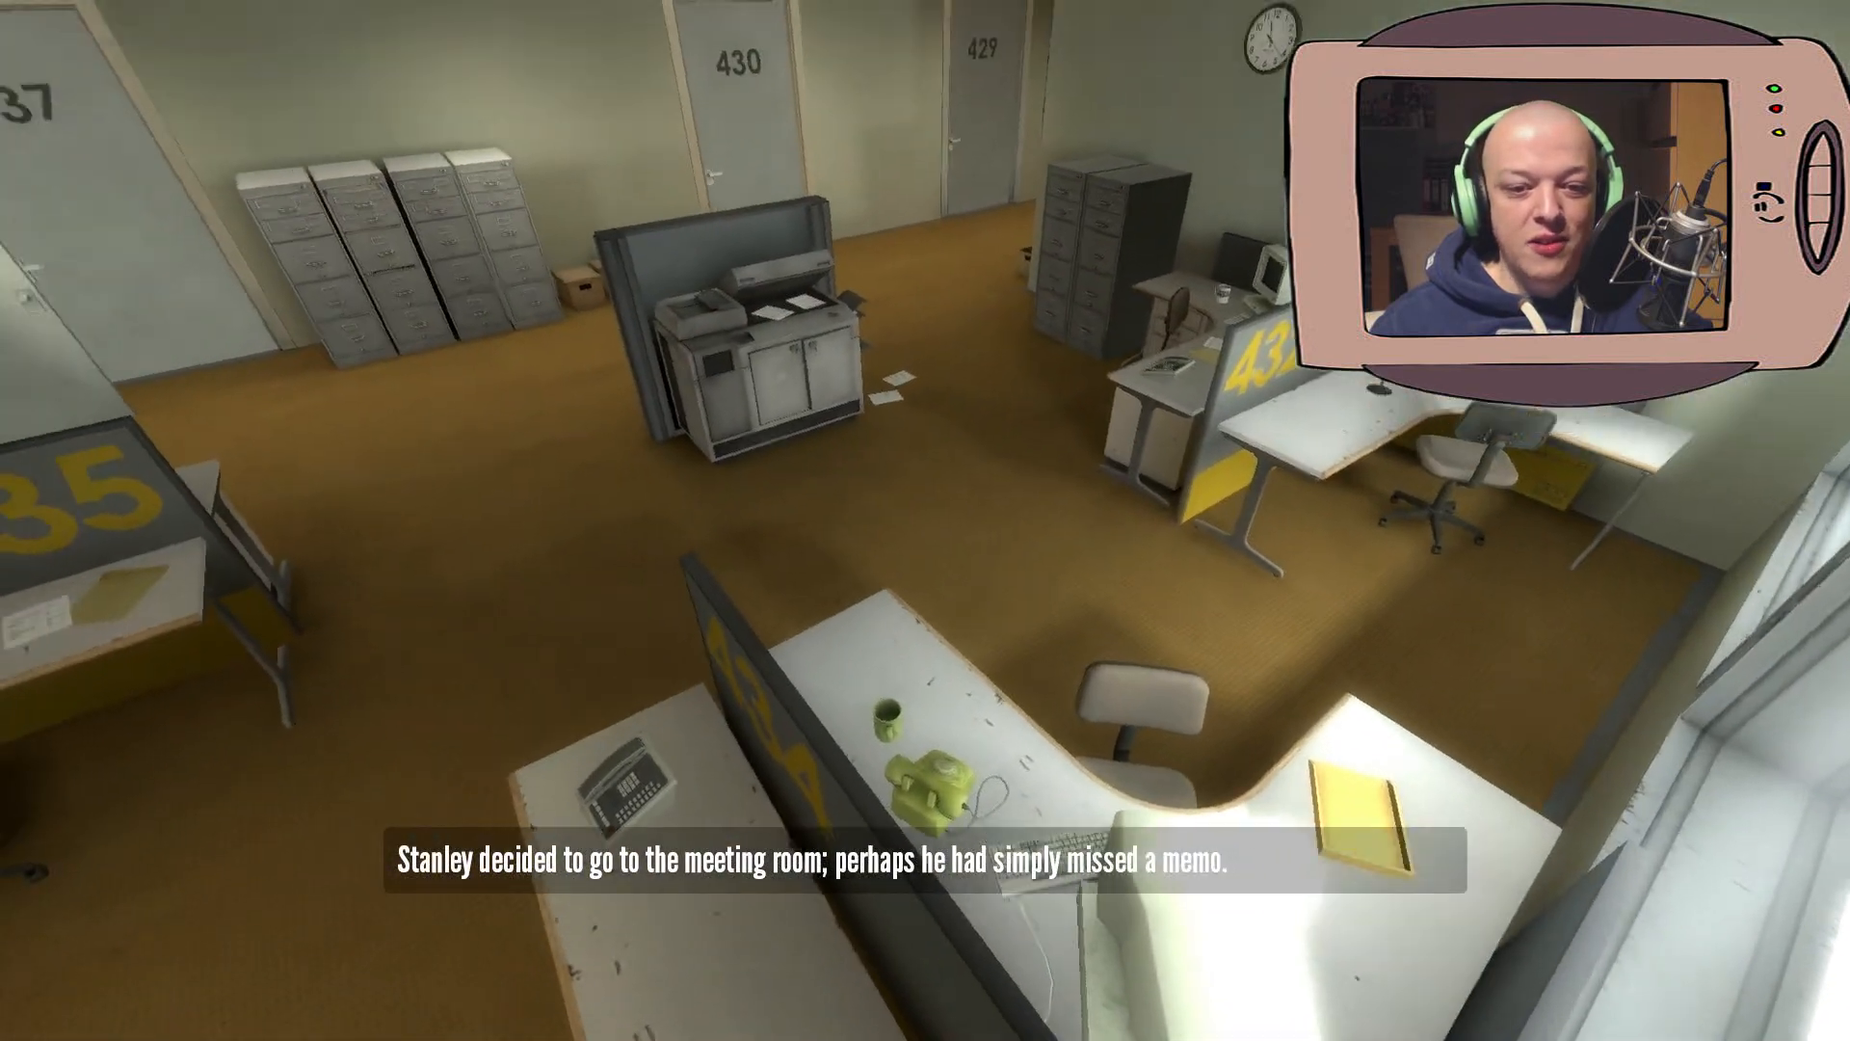